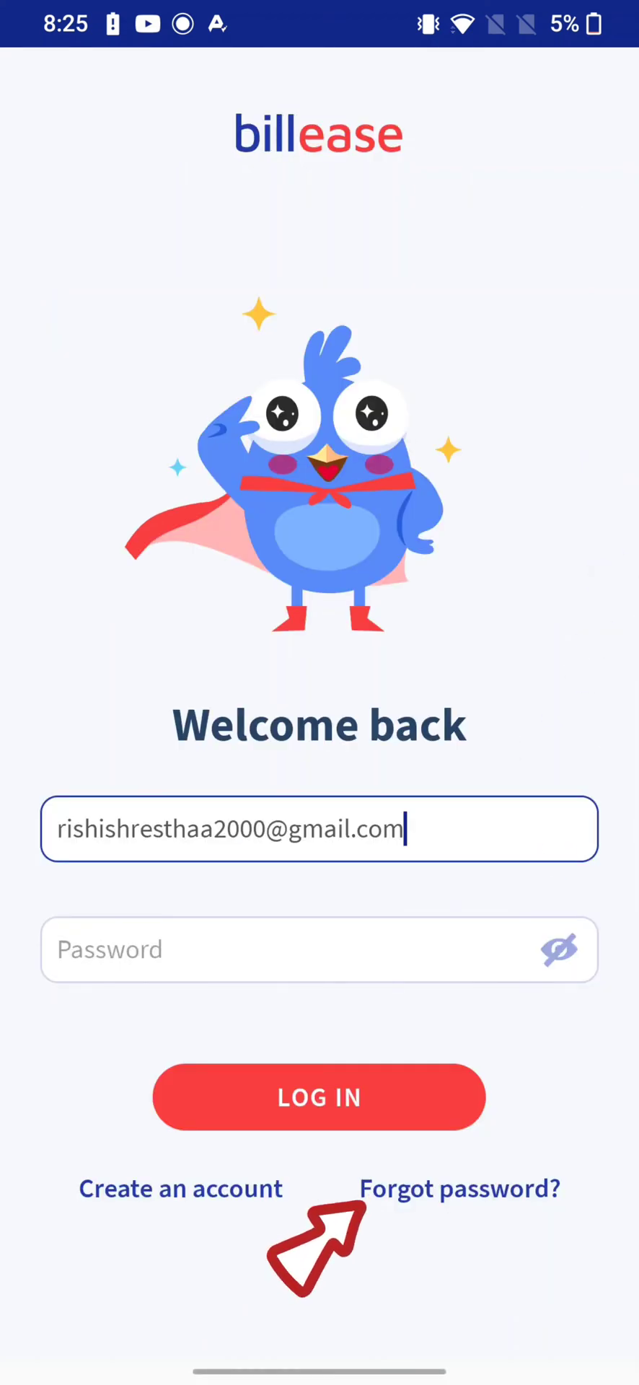
Reach the Forgot password screen from the login page
click(459, 1187)
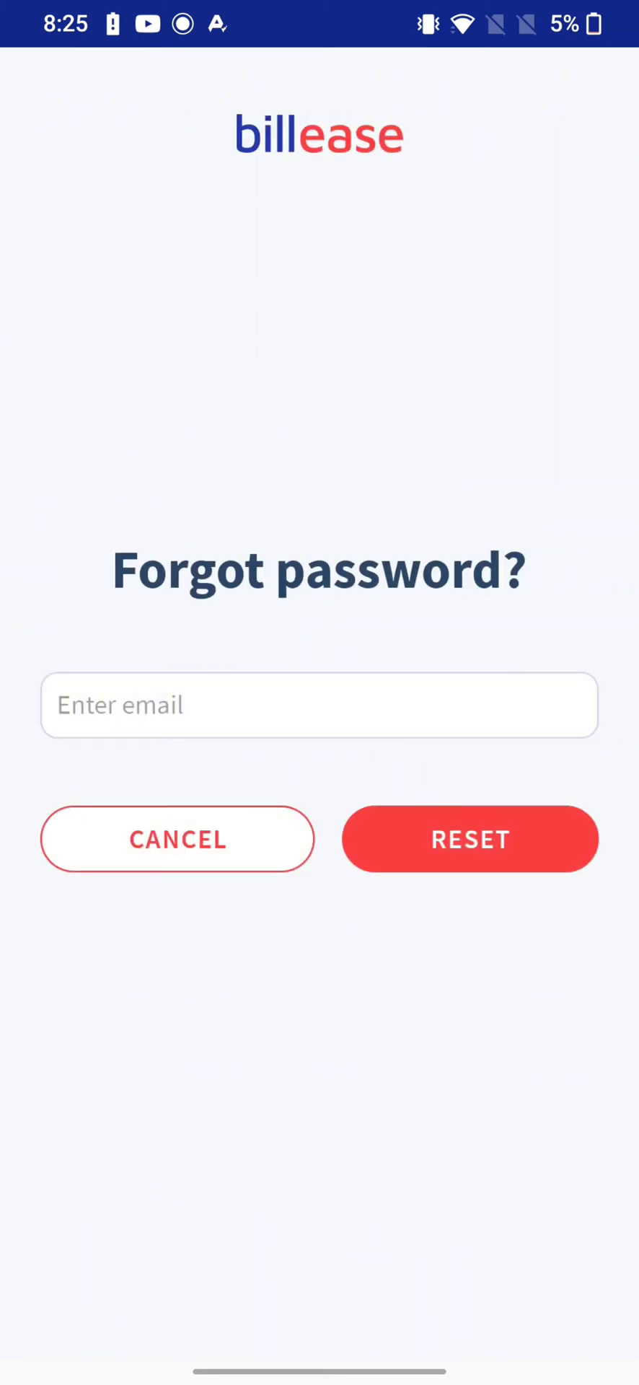
Fill the reset form's email field with the suggested account address after typing 'ris'
click(319, 705)
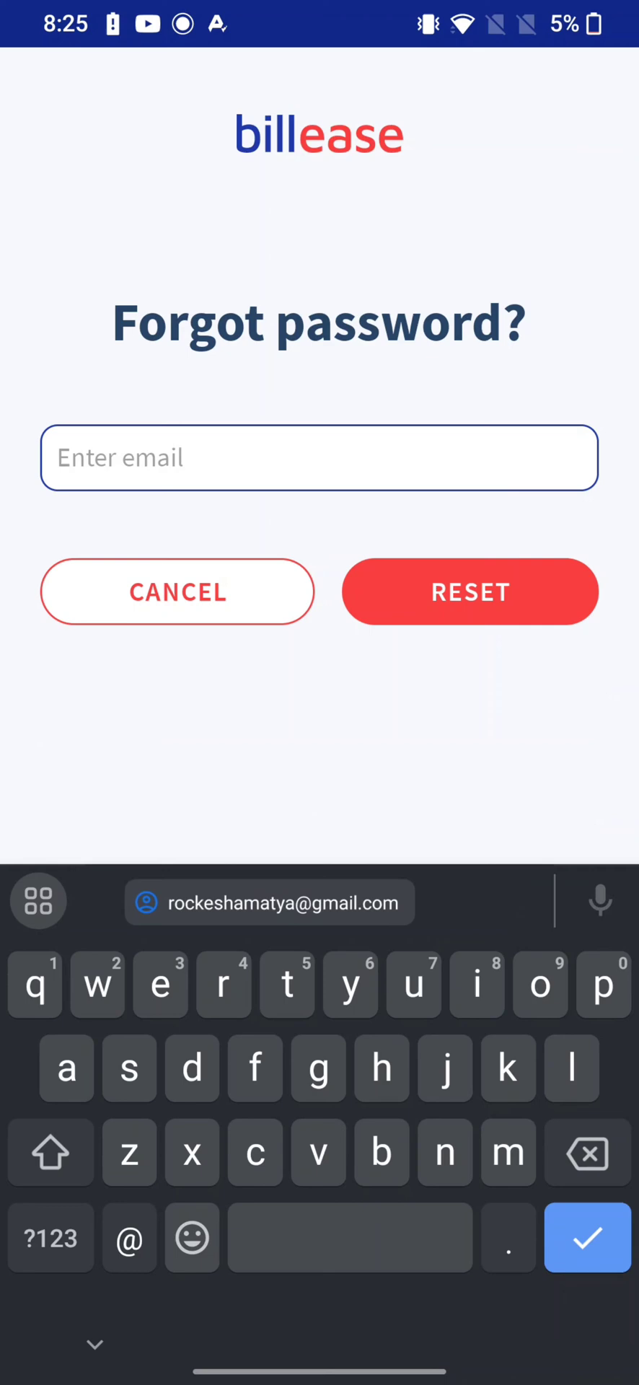
text(ris)
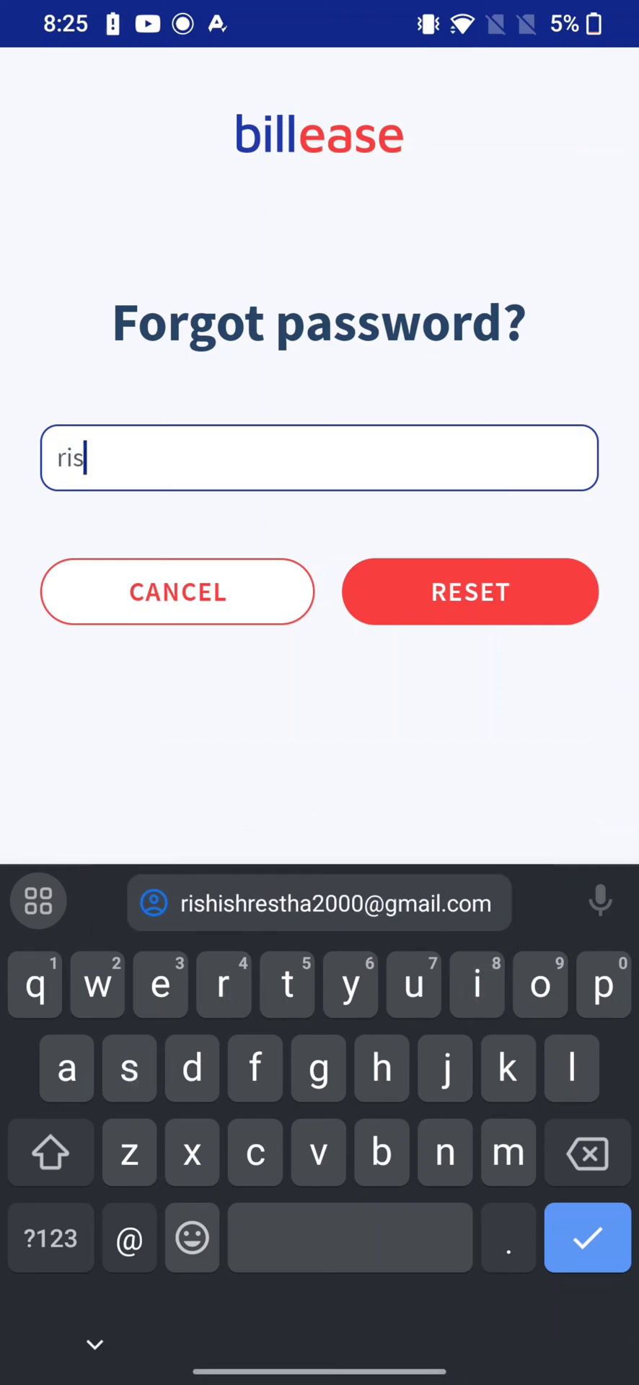
click(319, 903)
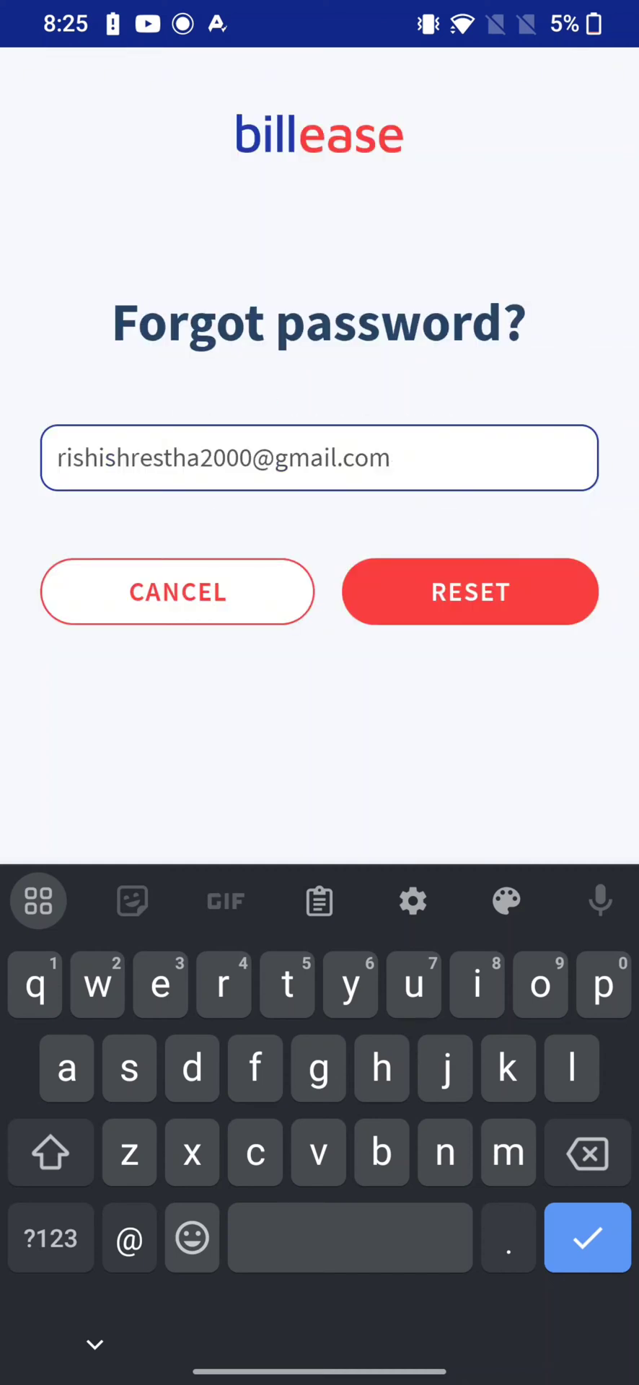
click(471, 591)
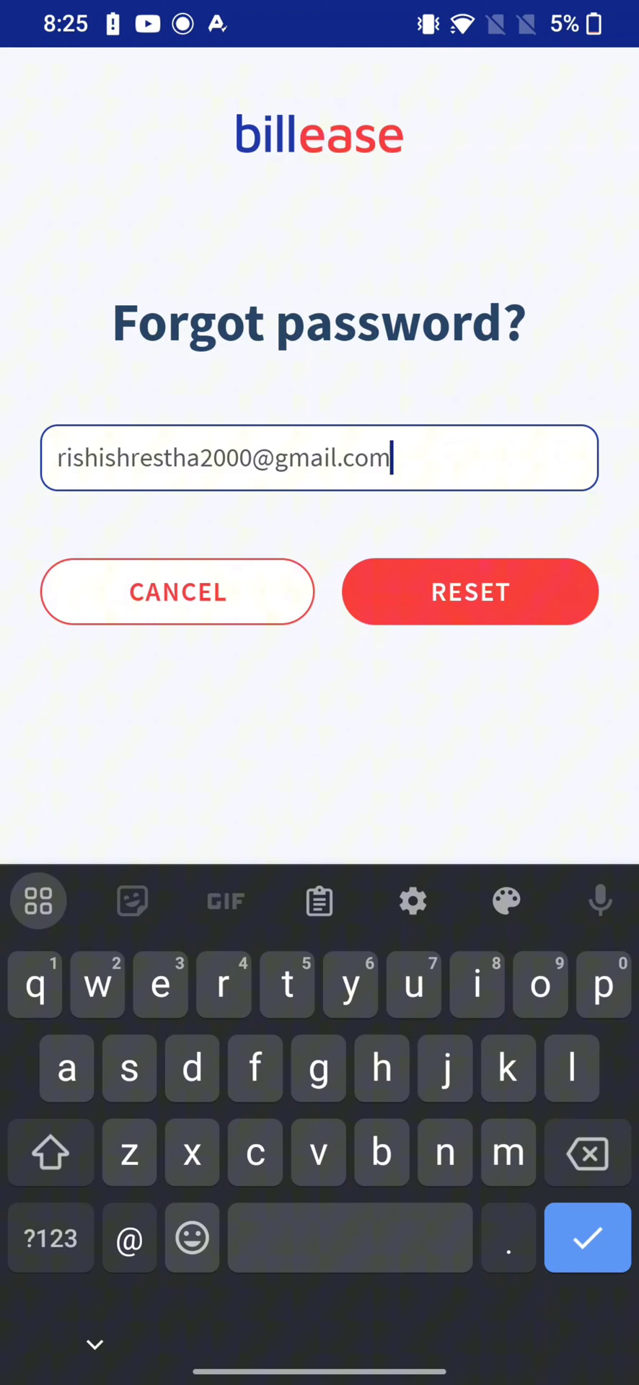
click(470, 592)
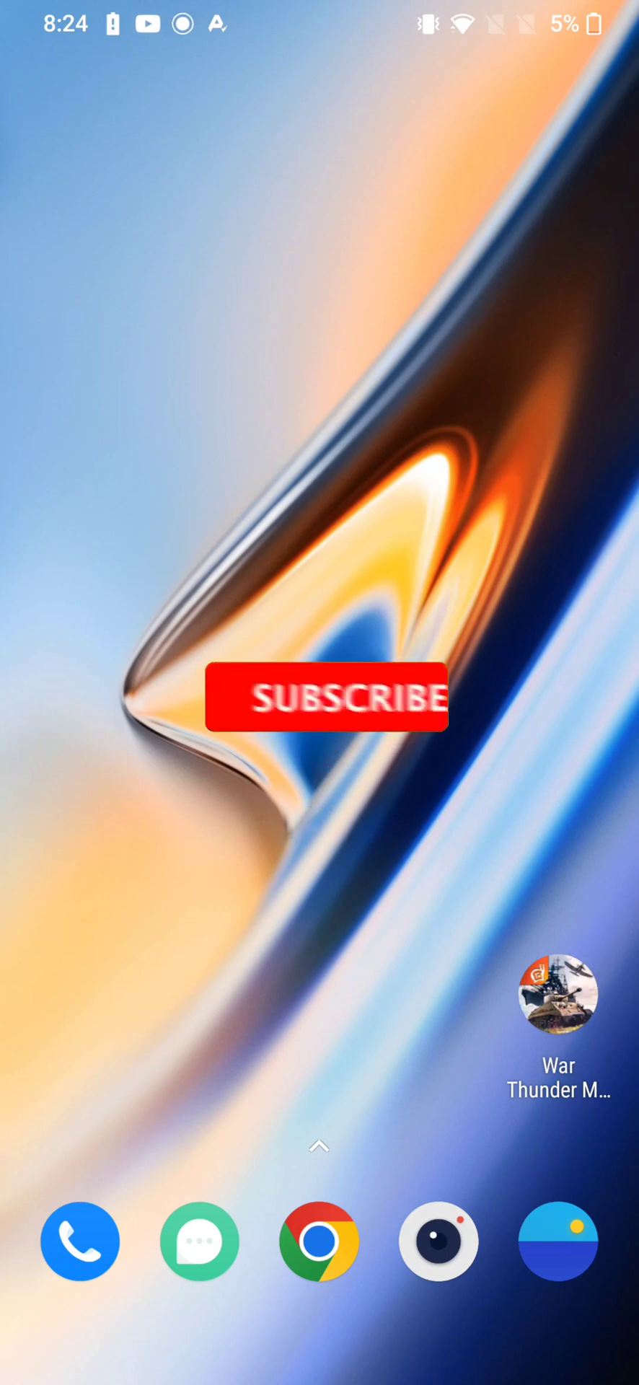
Leave BillEase and land on the Android home screen
click(326, 697)
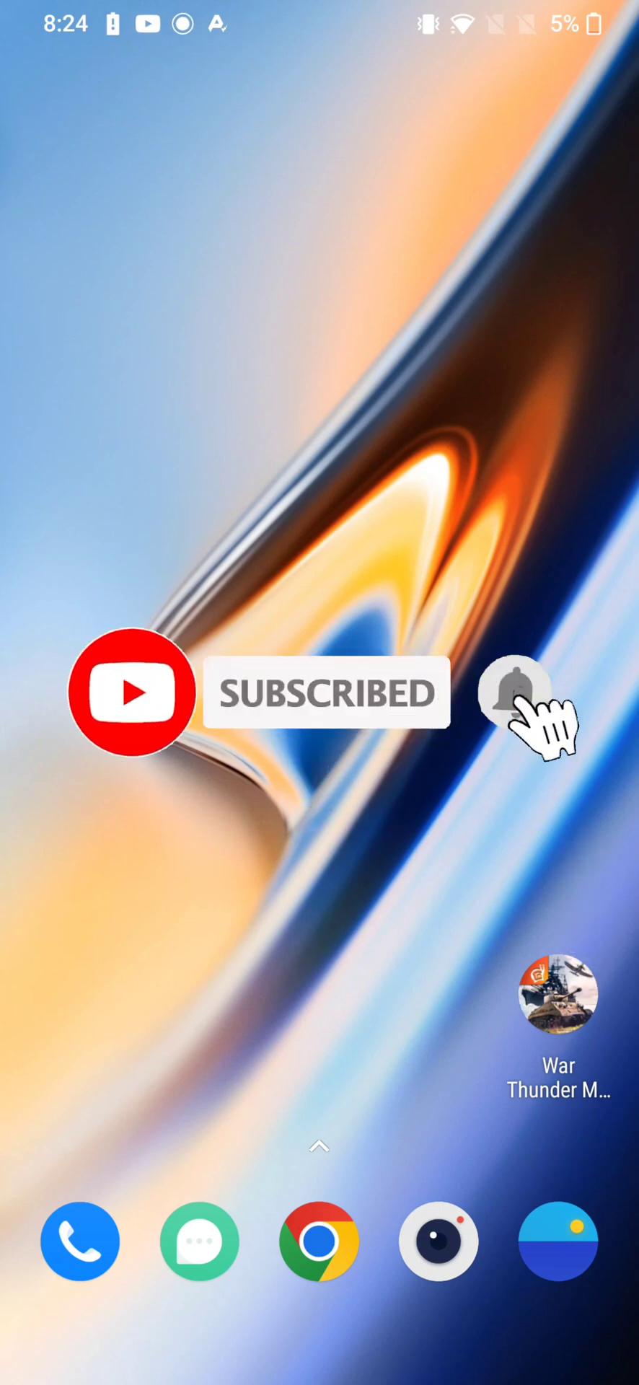